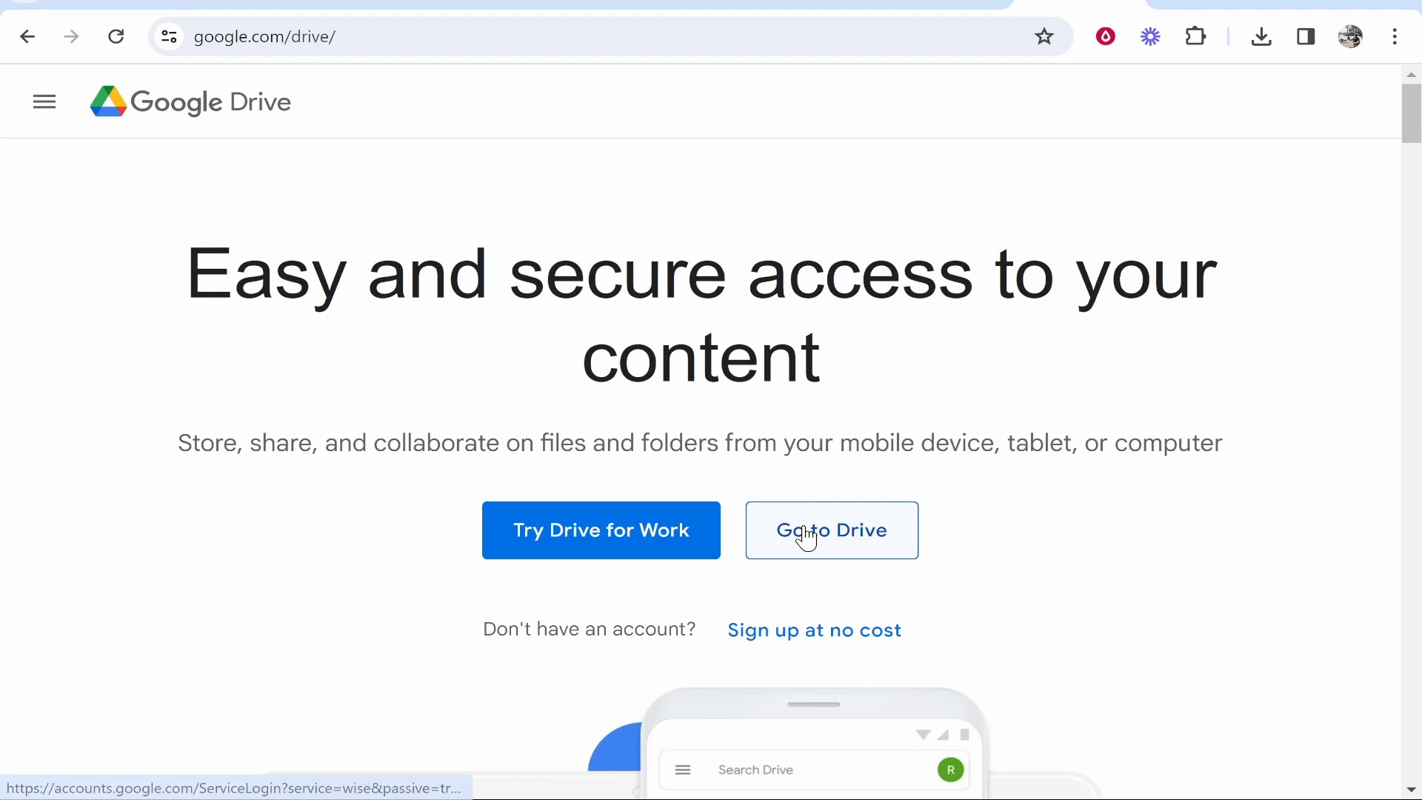
Enter your Drive from the Google Drive landing page.
click(829, 530)
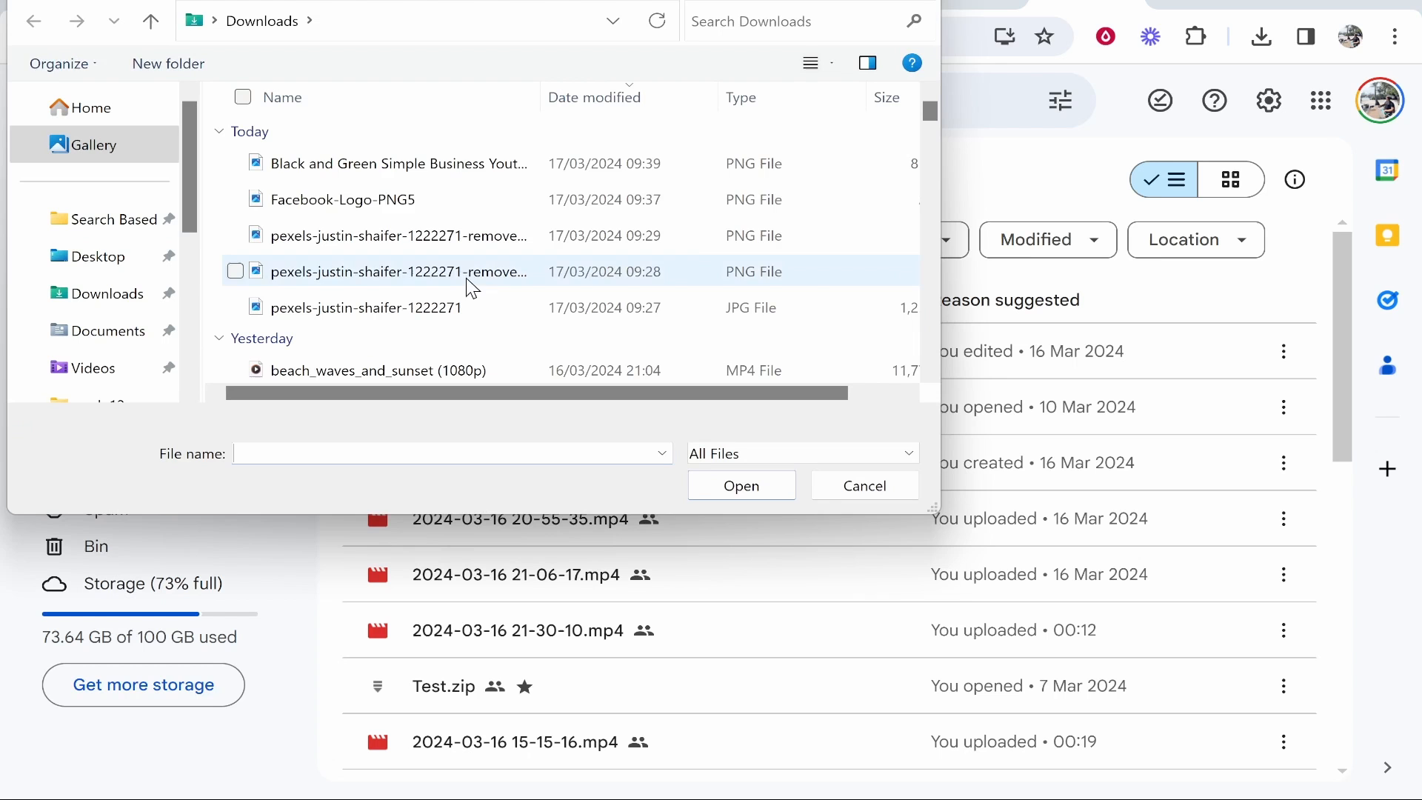
Select 'Black and Green Simple Business Youtube Thumbnail' in Downloads and upload it.
click(399, 163)
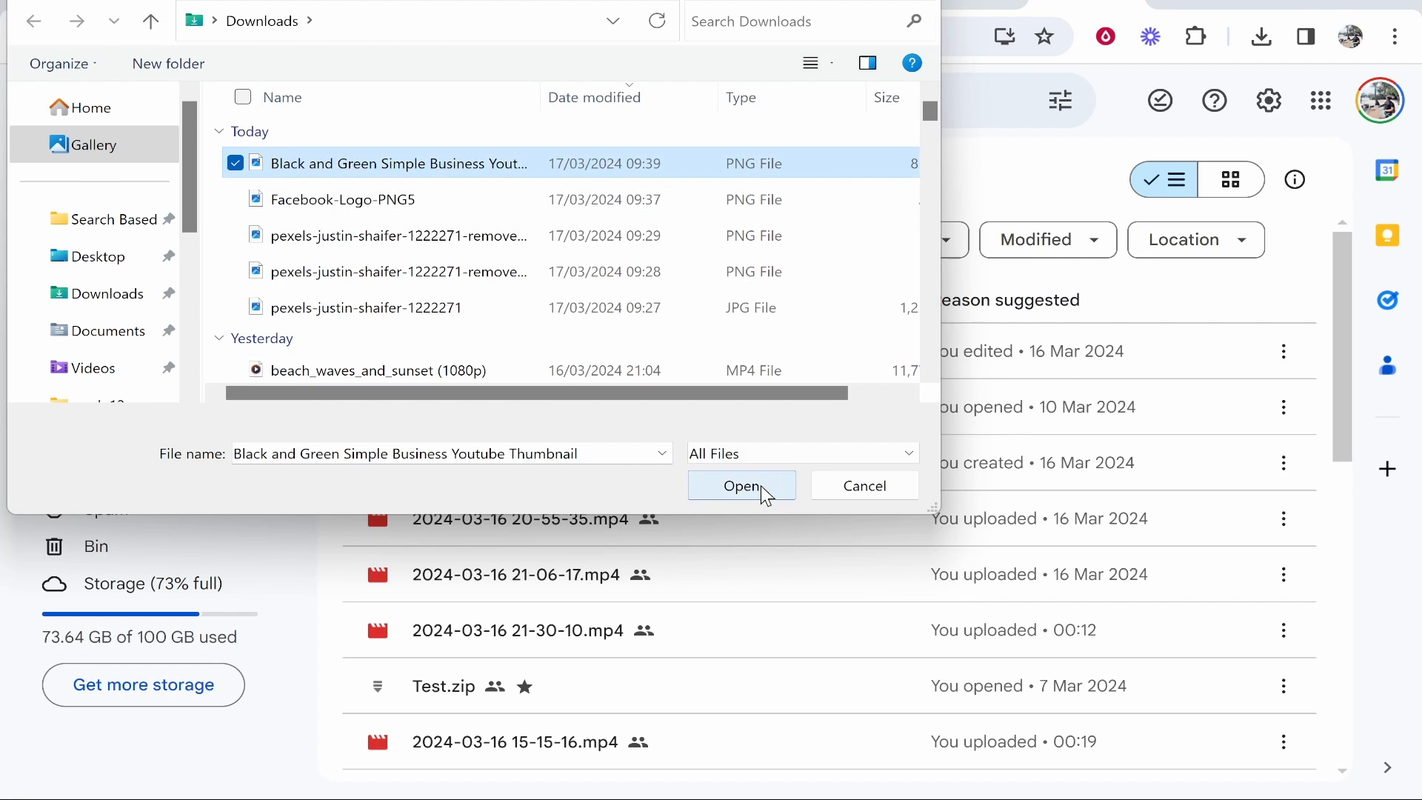
click(741, 485)
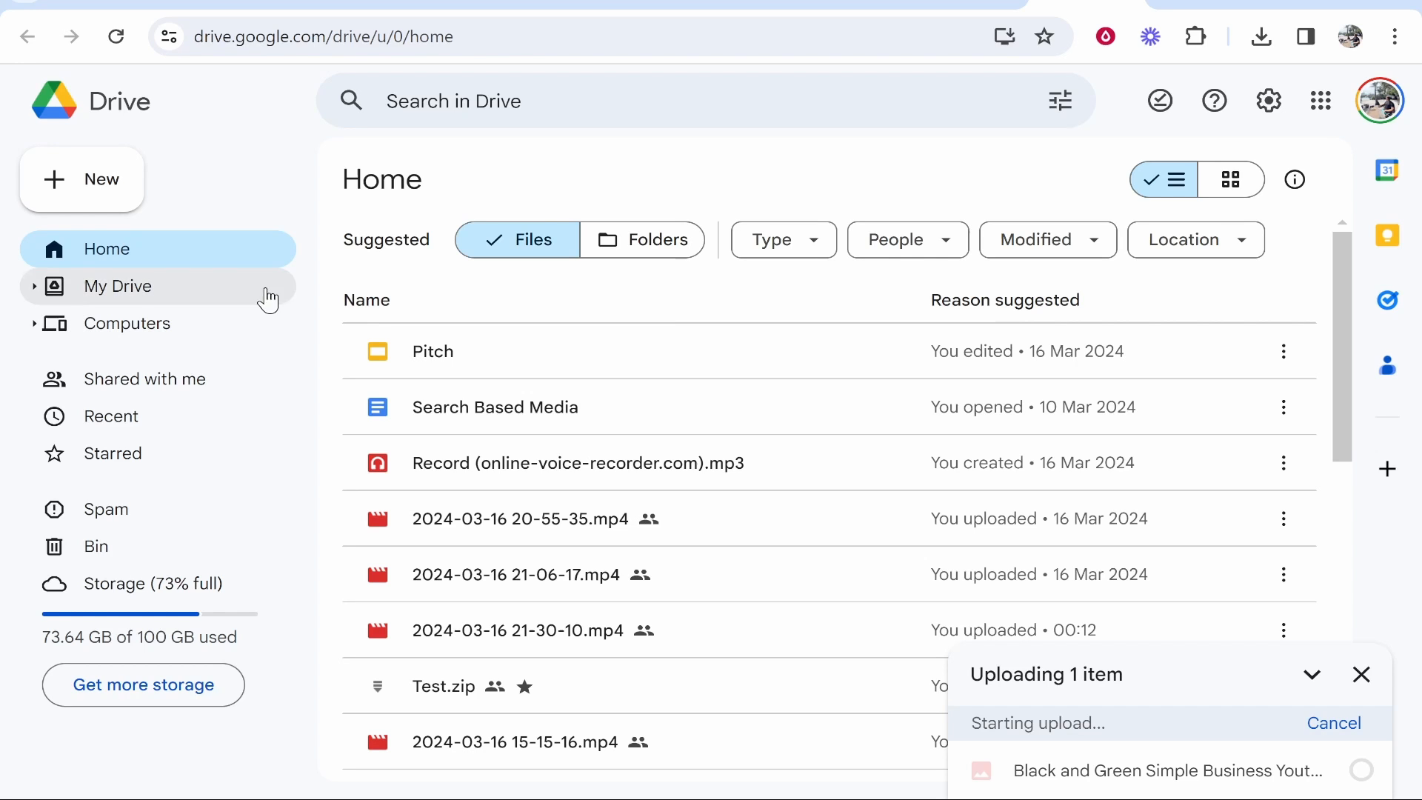
mouse_move(118, 290)
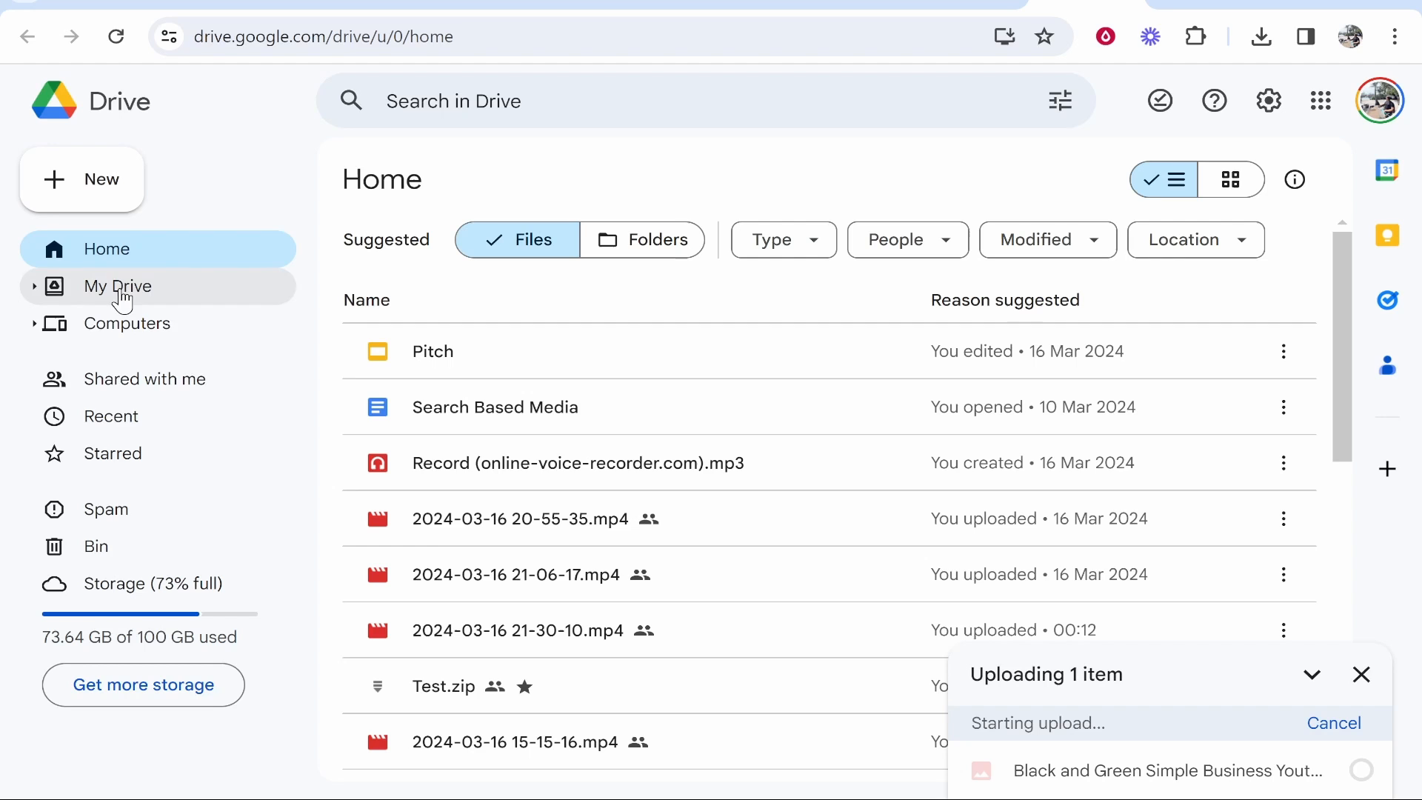
Show the Recent files list where the new thumbnail PNG appears at the top.
click(112, 416)
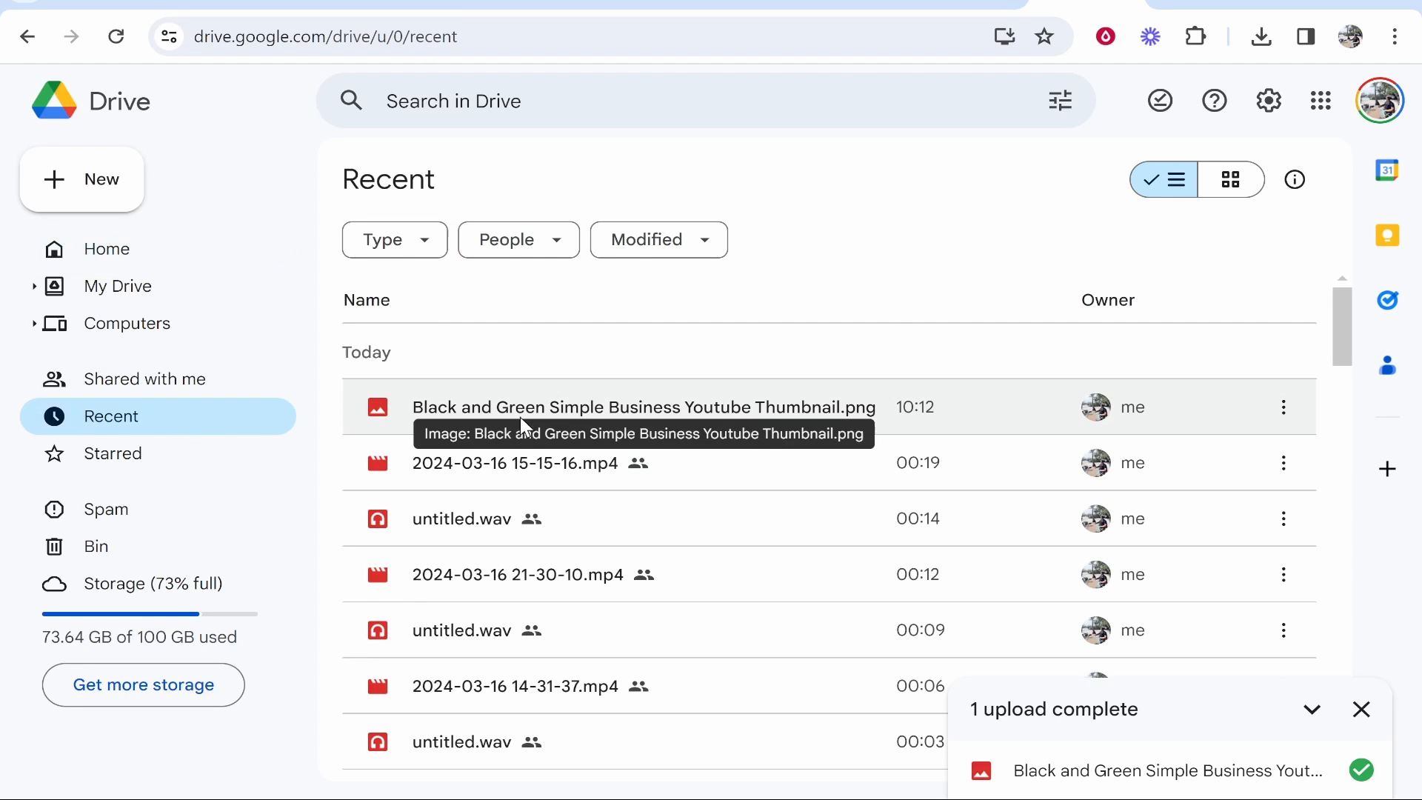
mouse_move(825, 416)
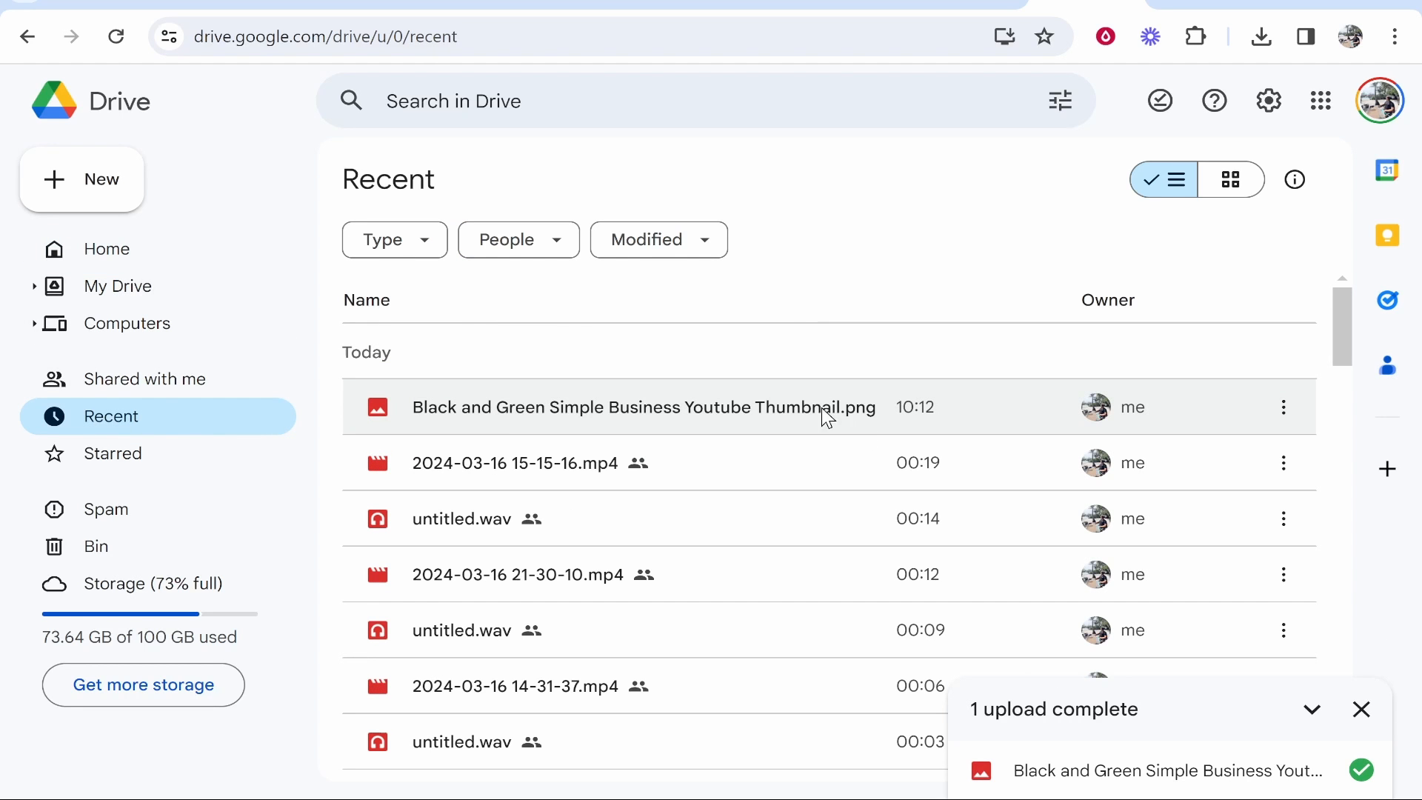
mouse_move(746, 416)
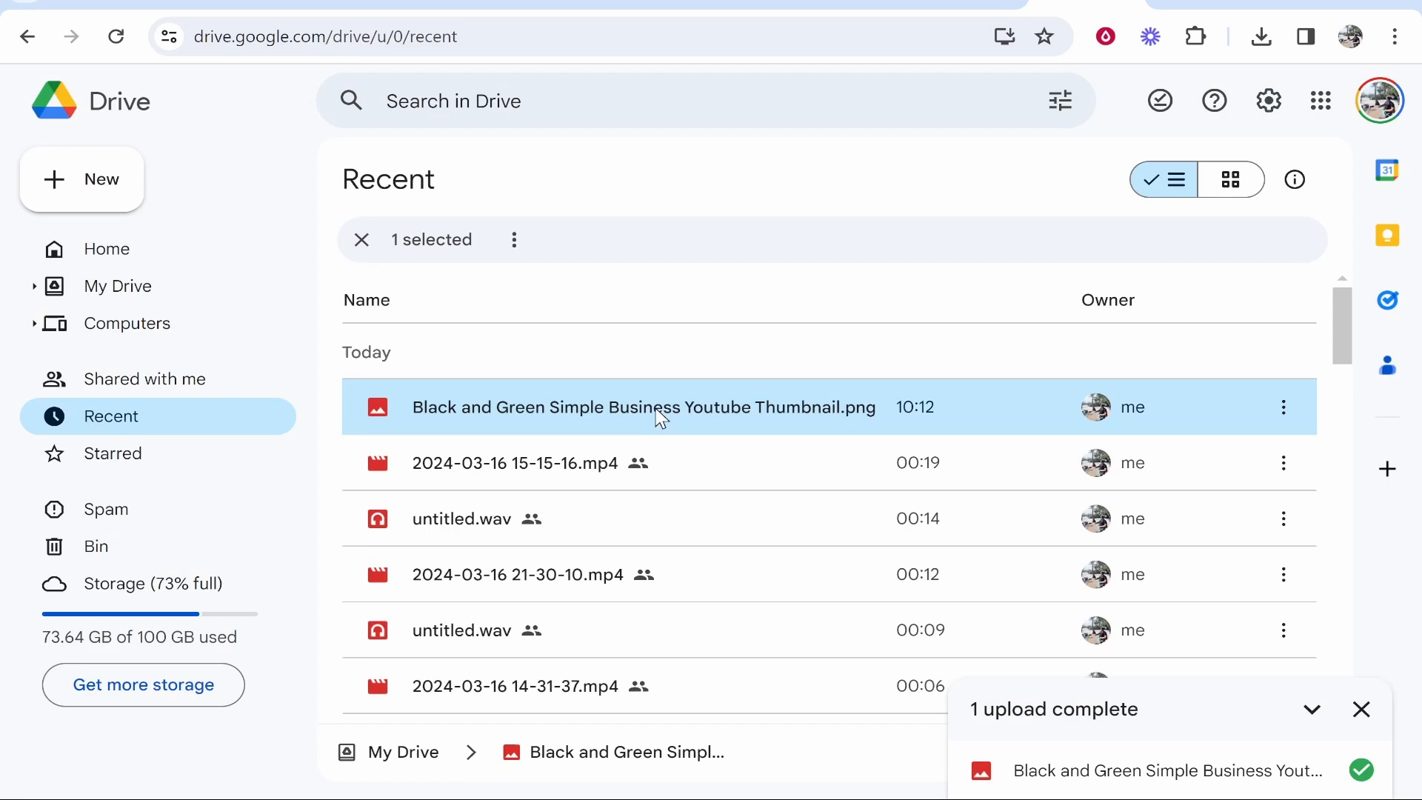
mouse_move(986, 417)
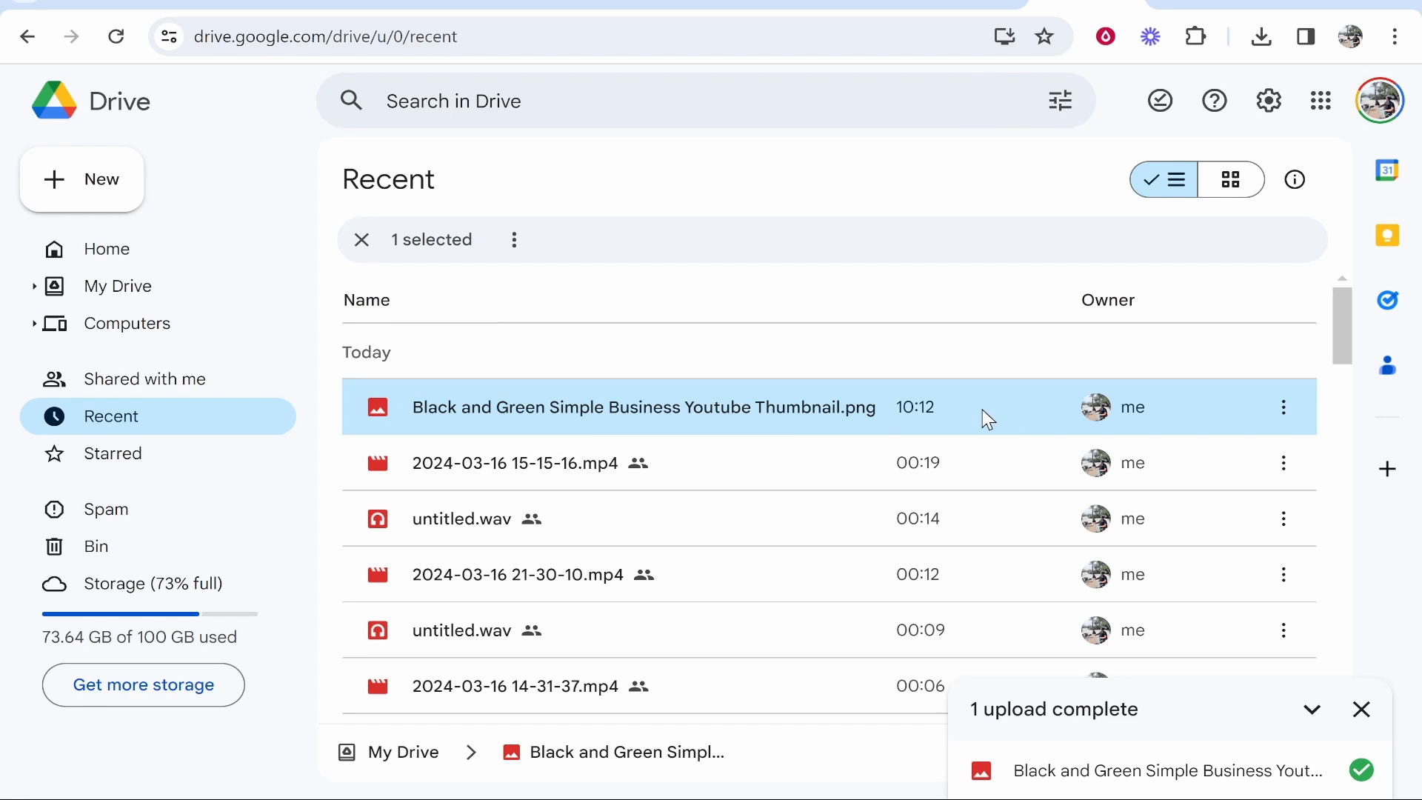
mouse_move(973, 409)
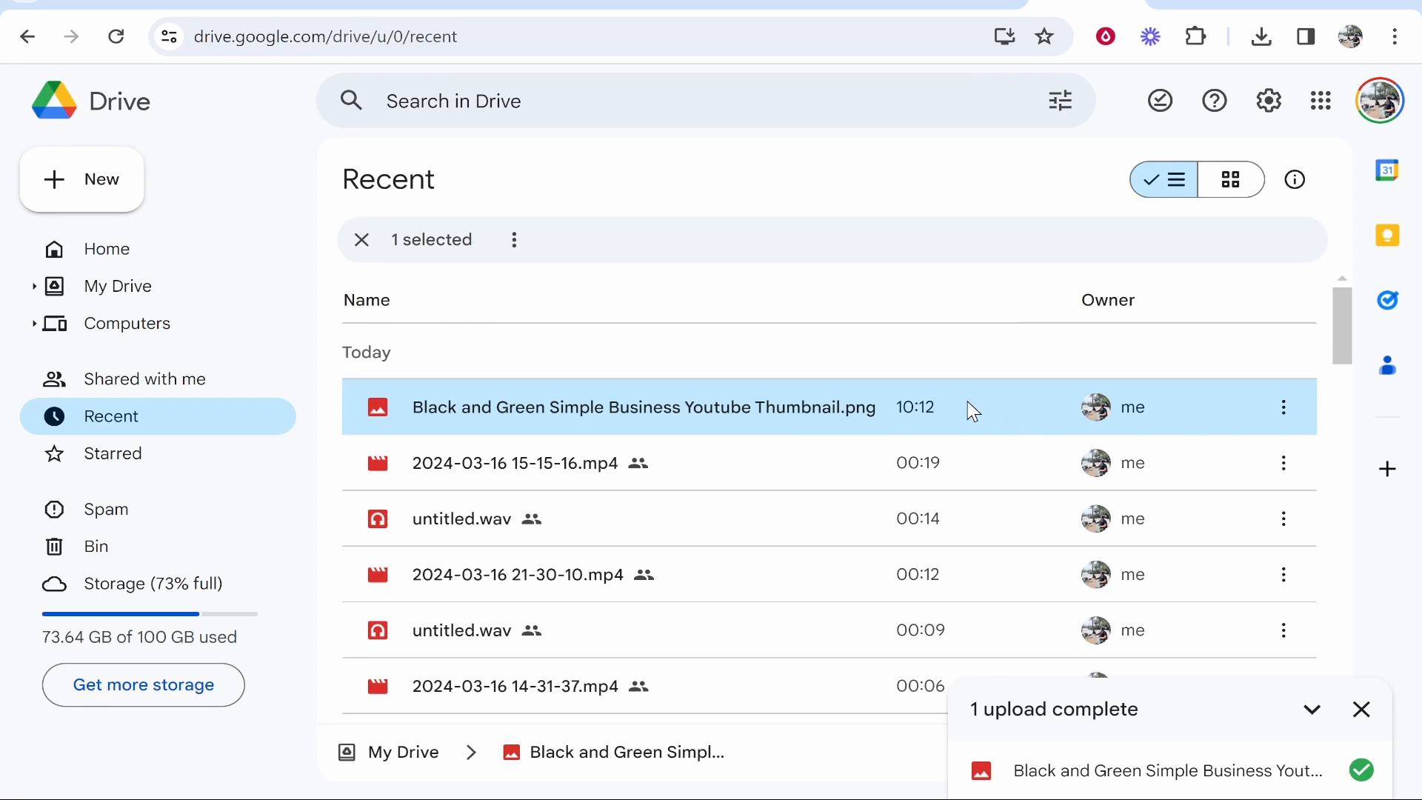
Bring up the sharing dialog for the thumbnail PNG from its context menu.
right_click(644, 408)
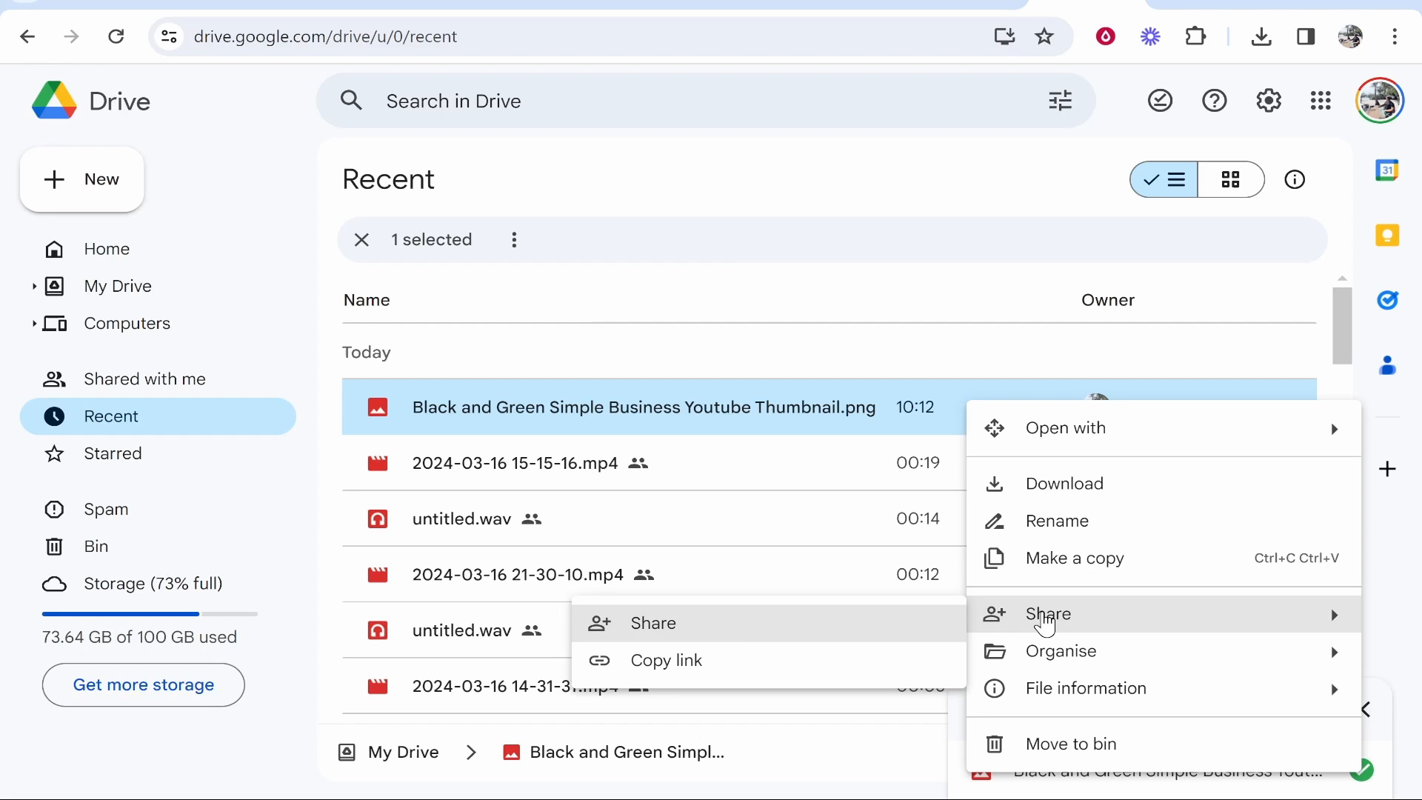
click(1047, 614)
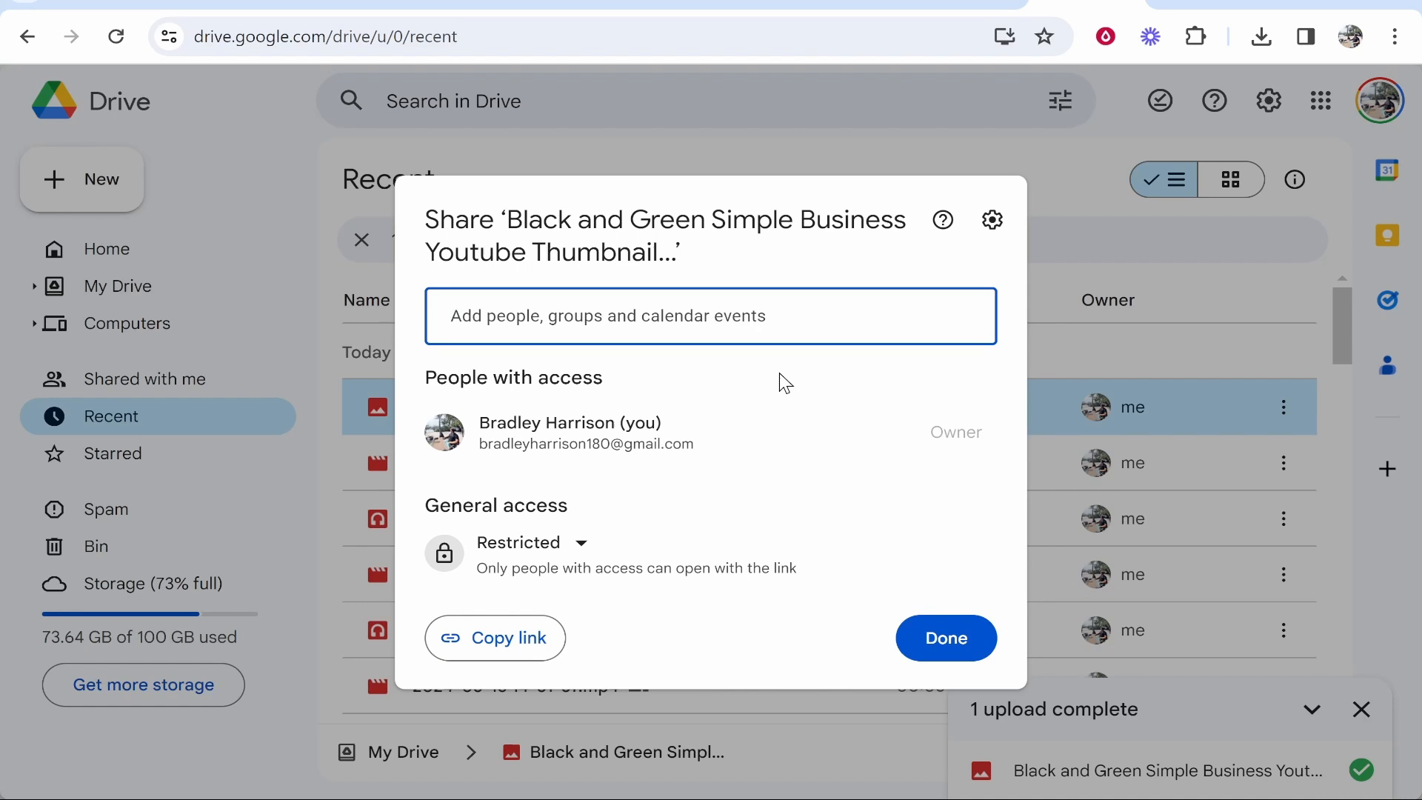
Set General access to 'Anyone with the link' as Viewer and copy the link.
click(531, 542)
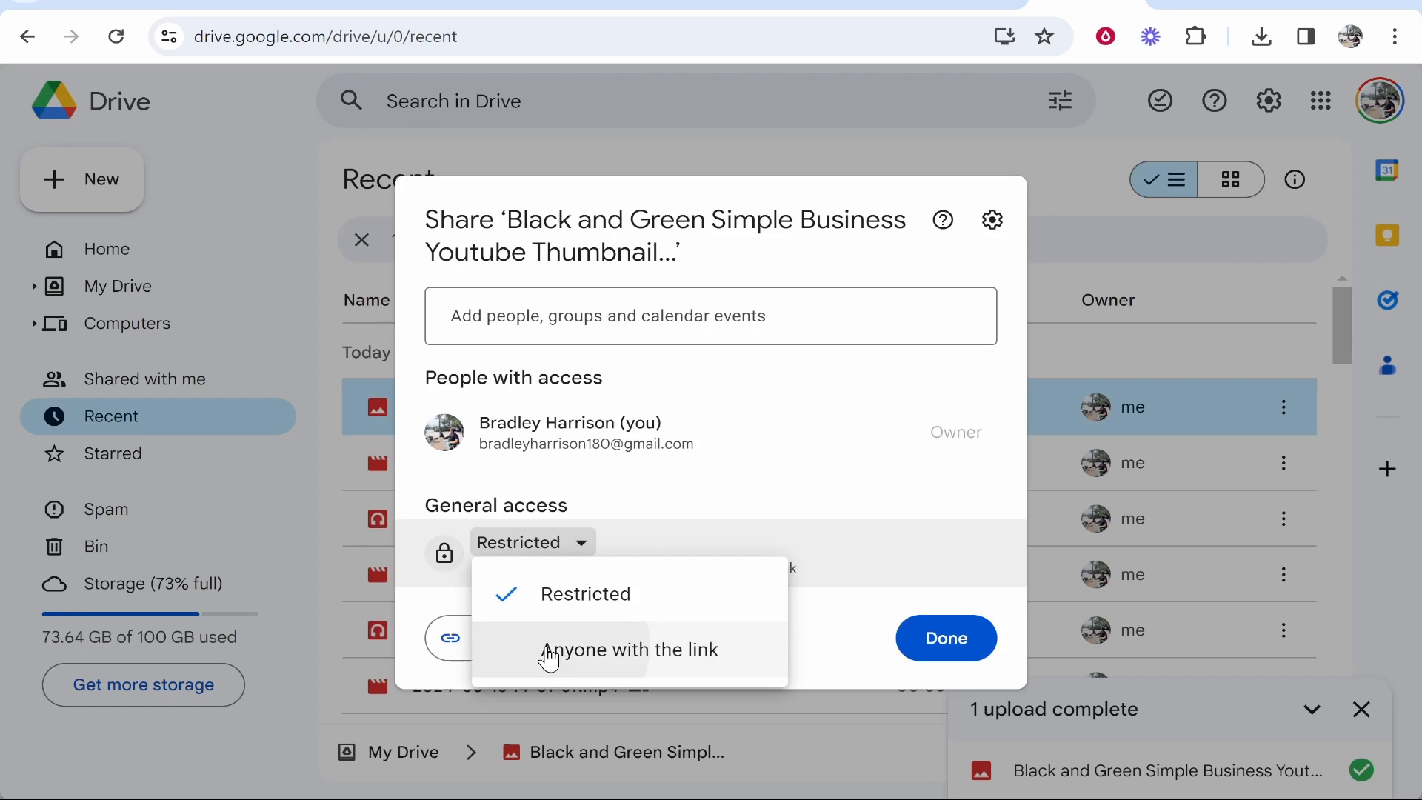
click(630, 650)
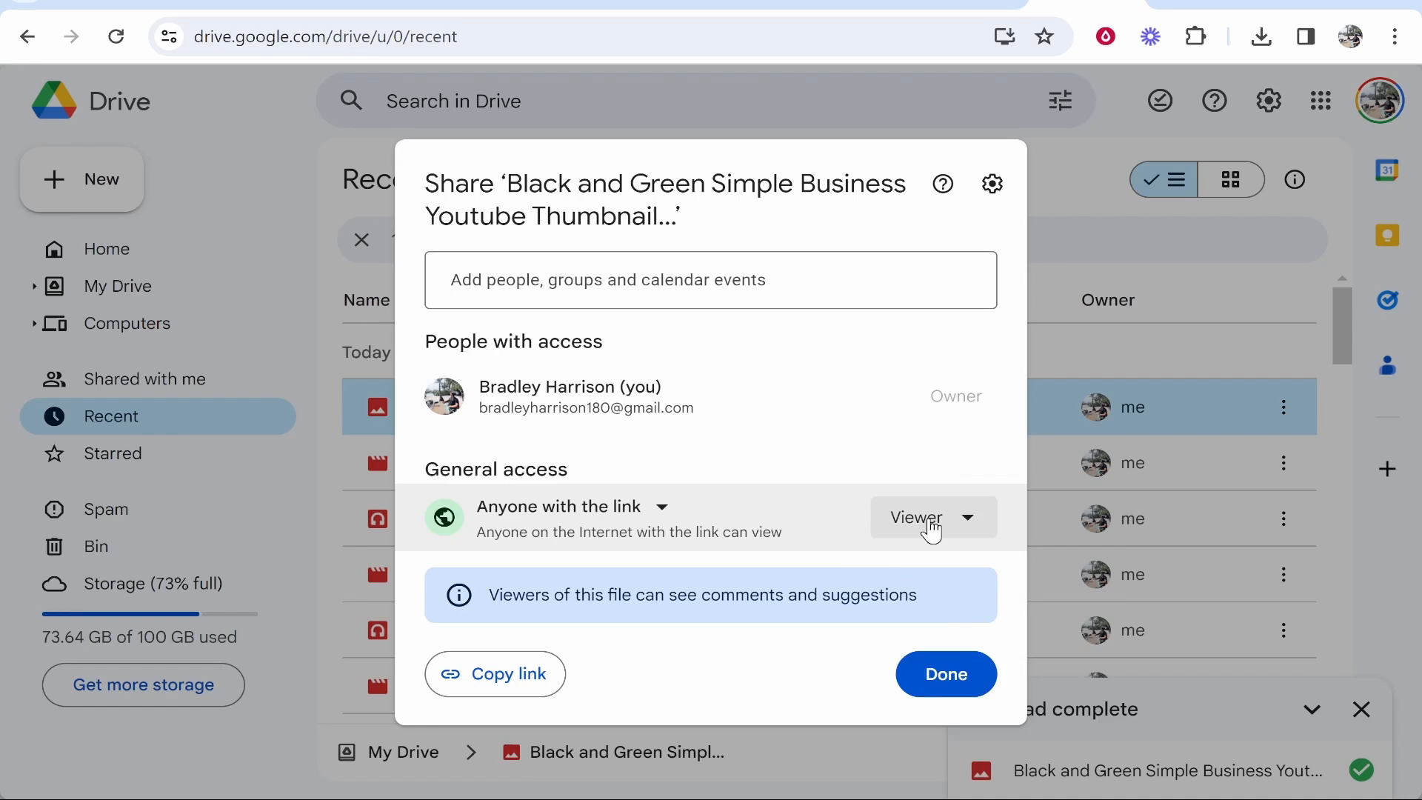
click(933, 518)
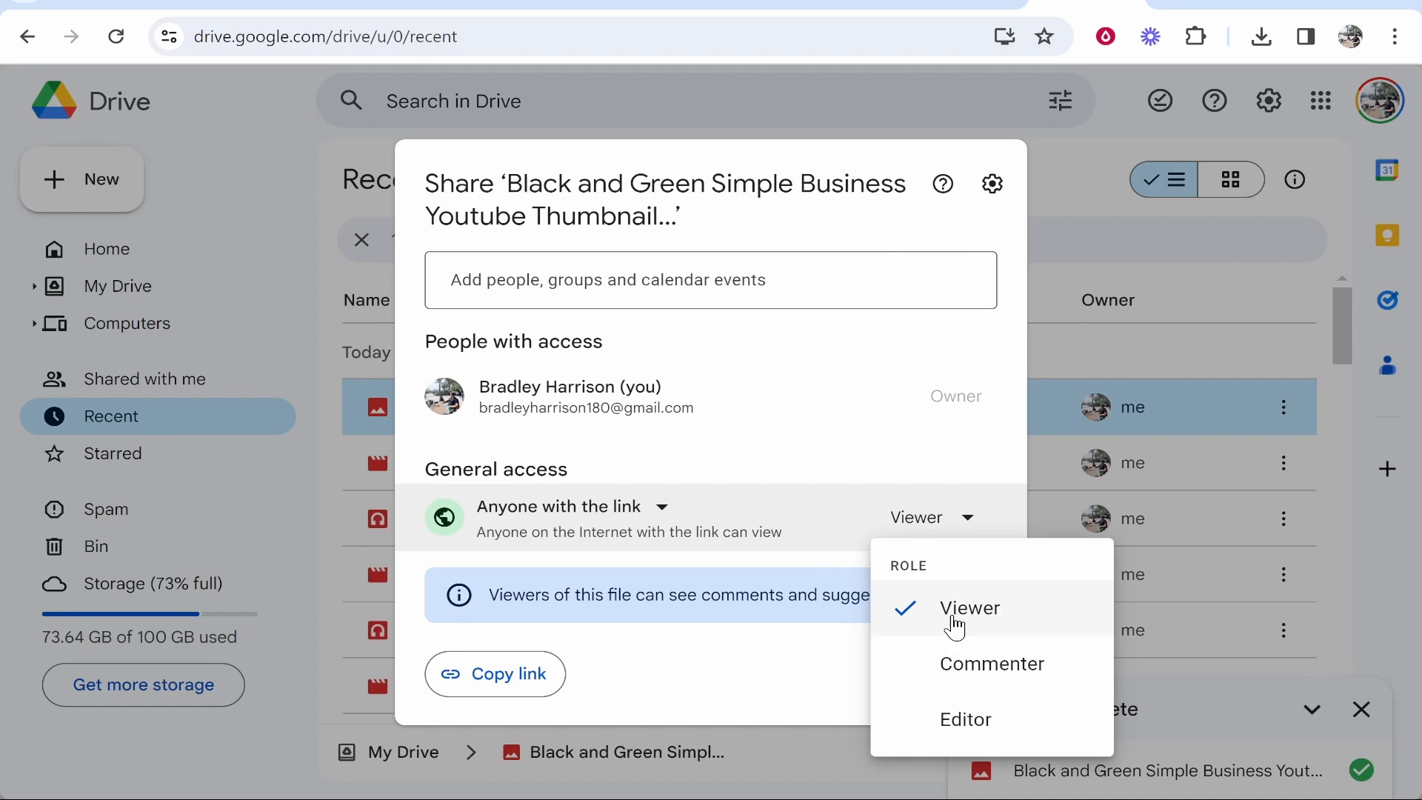
click(970, 607)
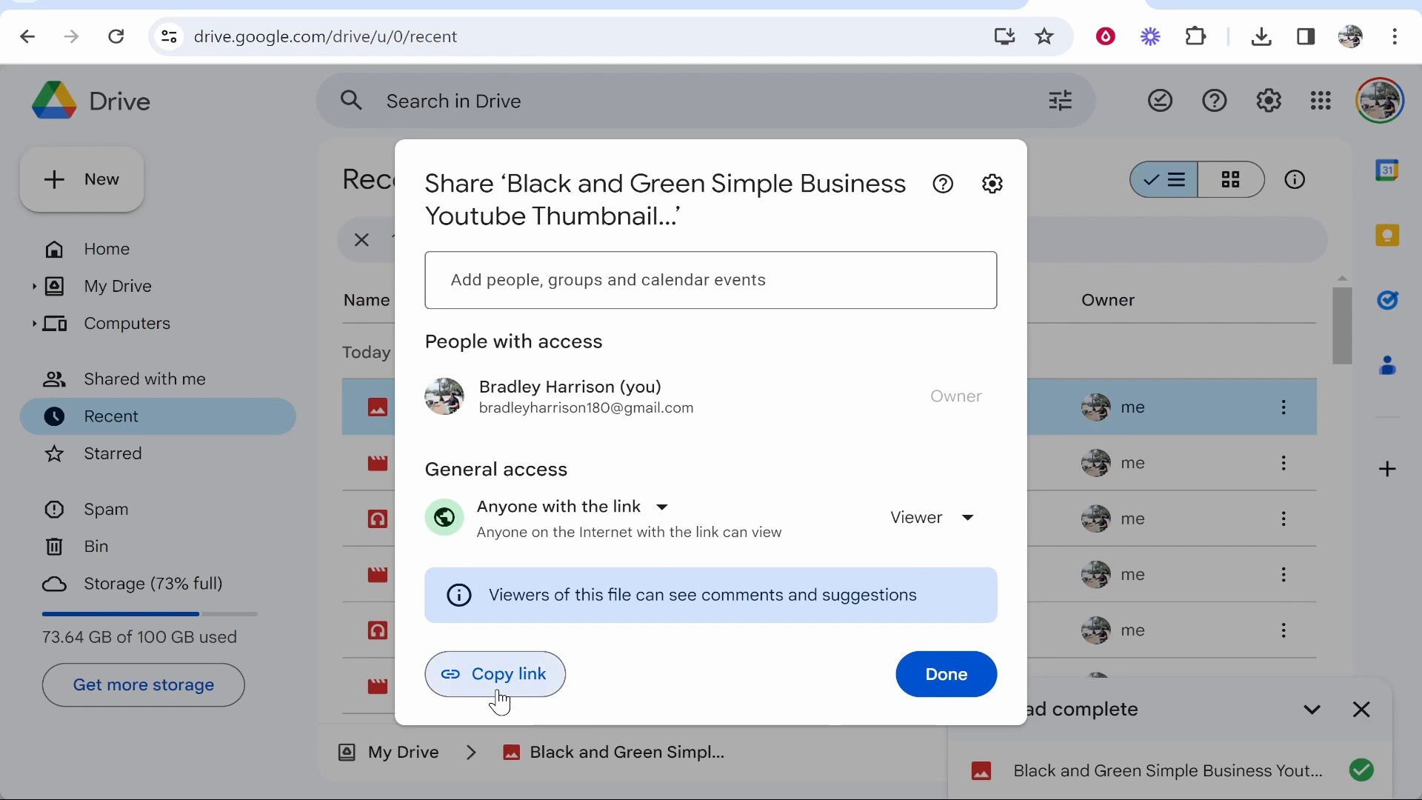
click(496, 674)
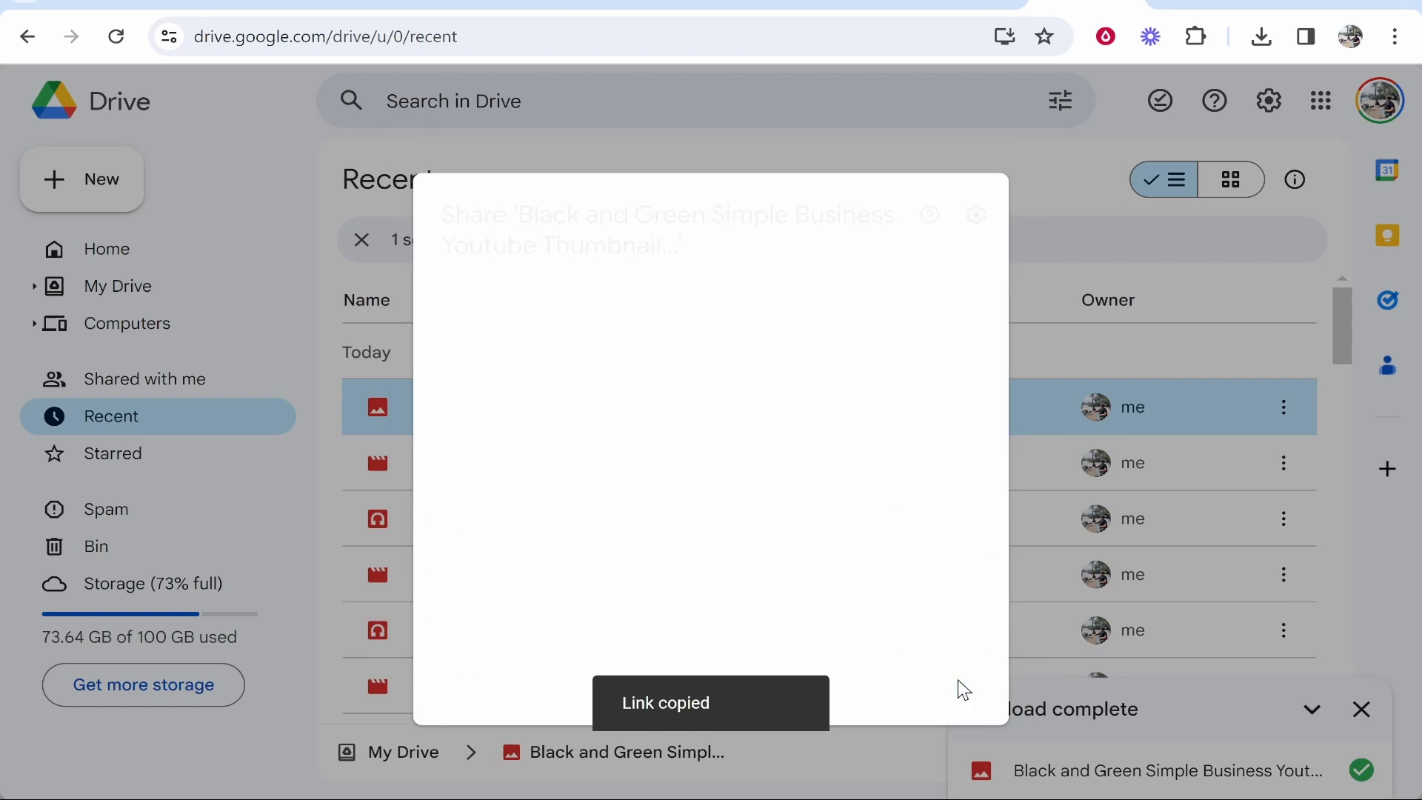